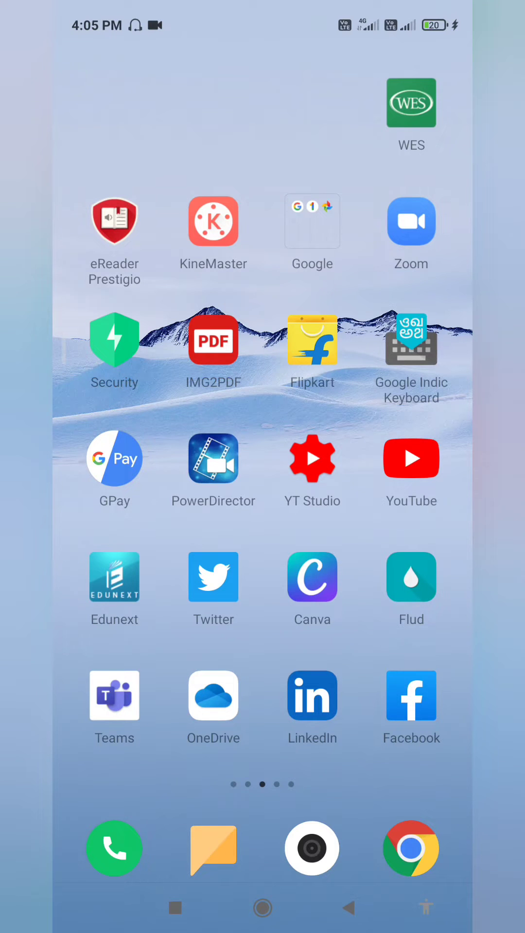
Launch Microsoft Teams from the home screen to its calendar with today's two meetings.
left_click(114, 696)
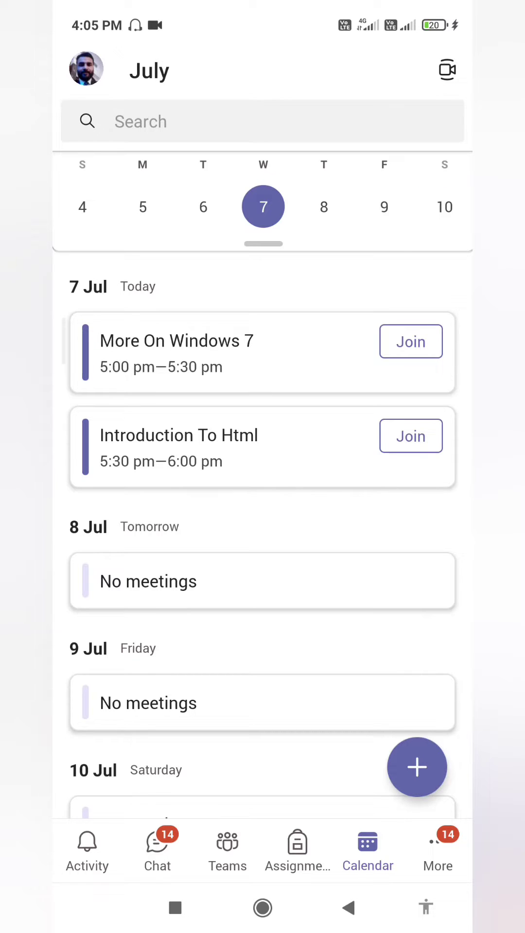
Start an instant Meet now meeting from the Teams Calendar.
left_click(446, 70)
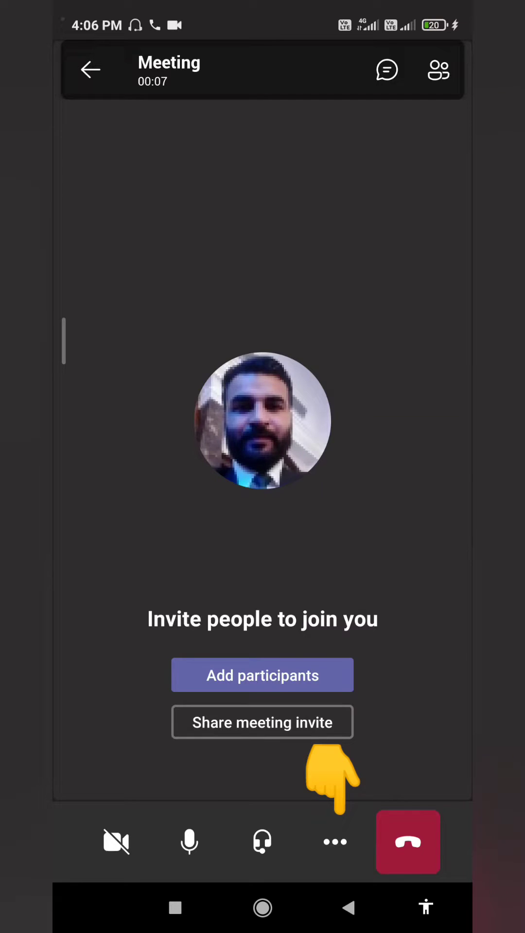
Open the meeting's More menu and choose Share to show photo, video, PowerPoint and screen options.
left_click(334, 840)
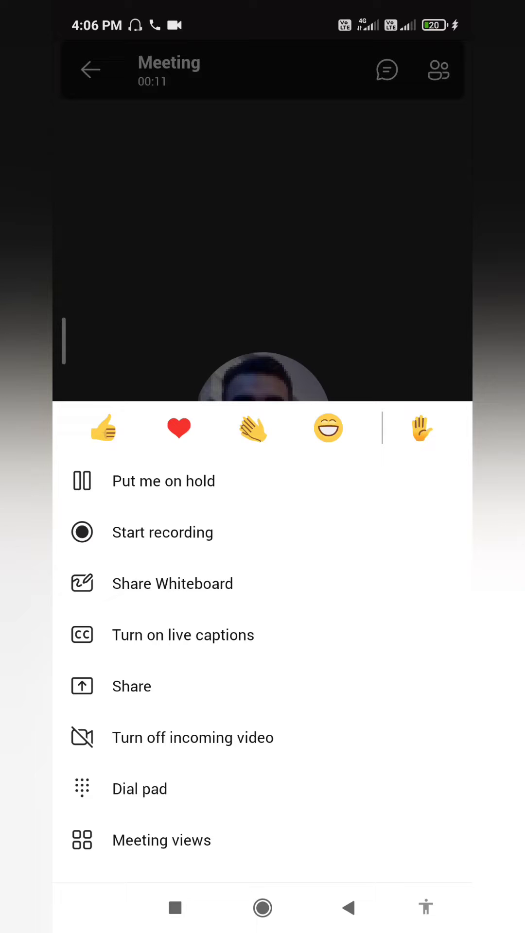
left_click(131, 686)
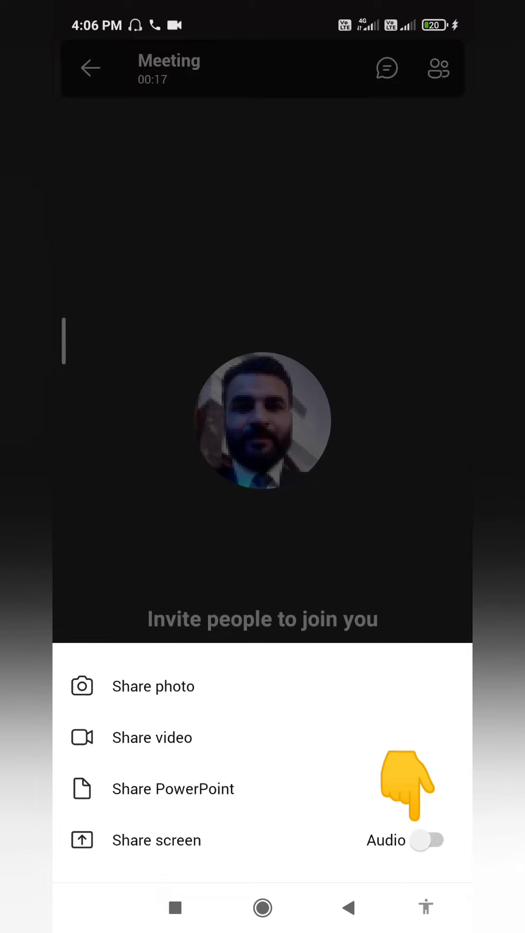
Switch device audio on and start sharing the phone screen into the meeting.
left_click(429, 839)
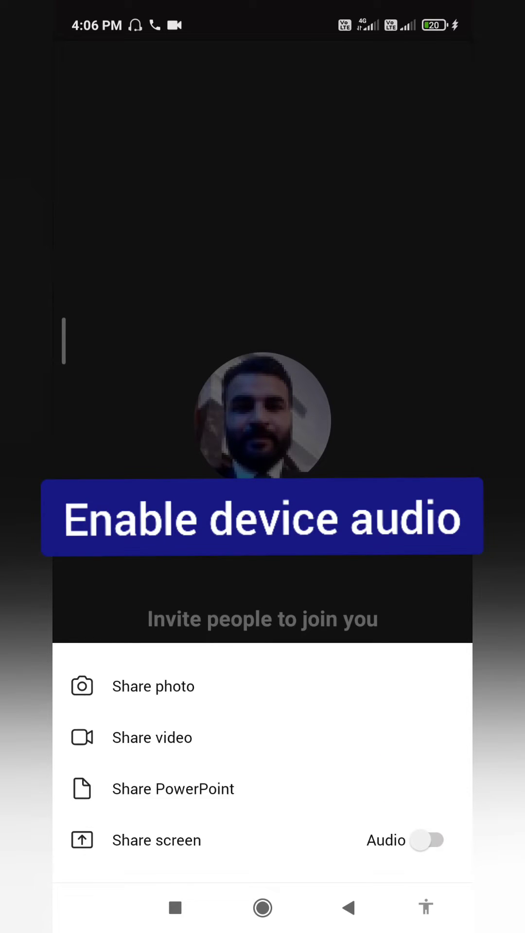
left_click(427, 839)
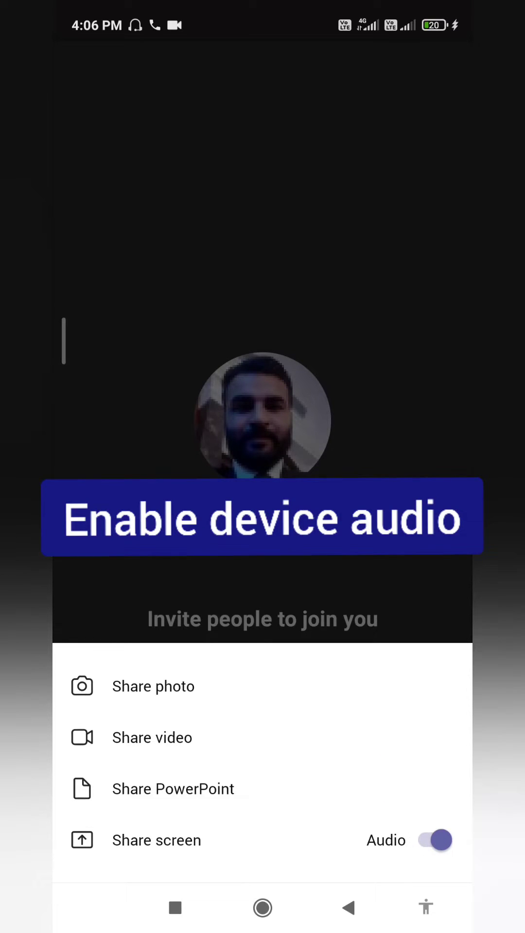
left_click(430, 840)
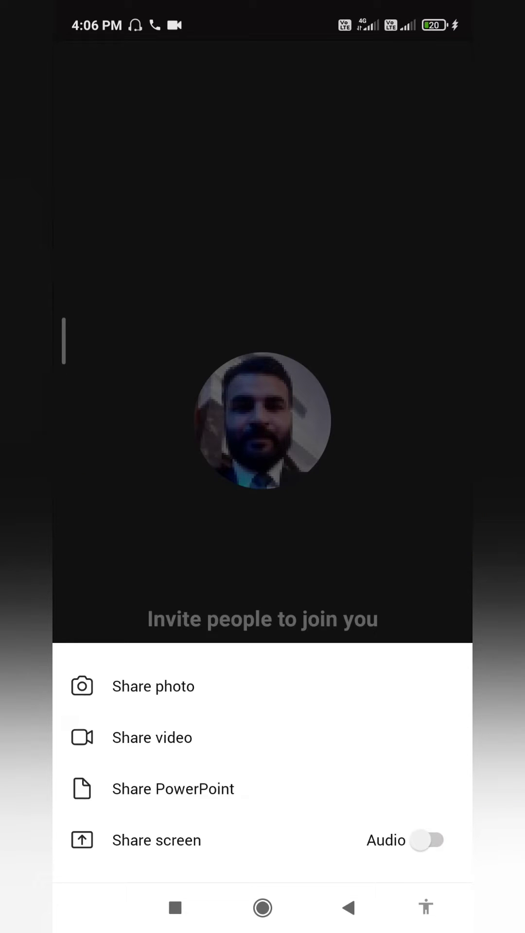
left_click(430, 840)
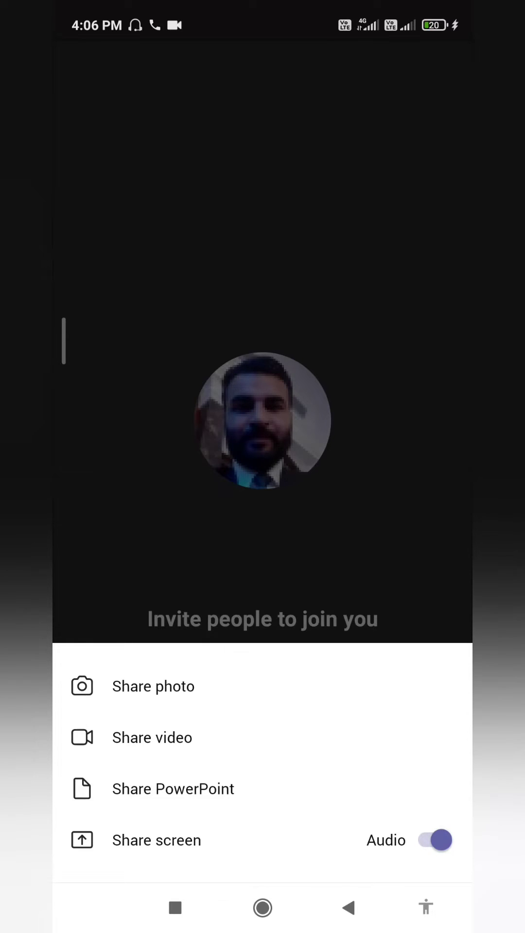
left_click(156, 839)
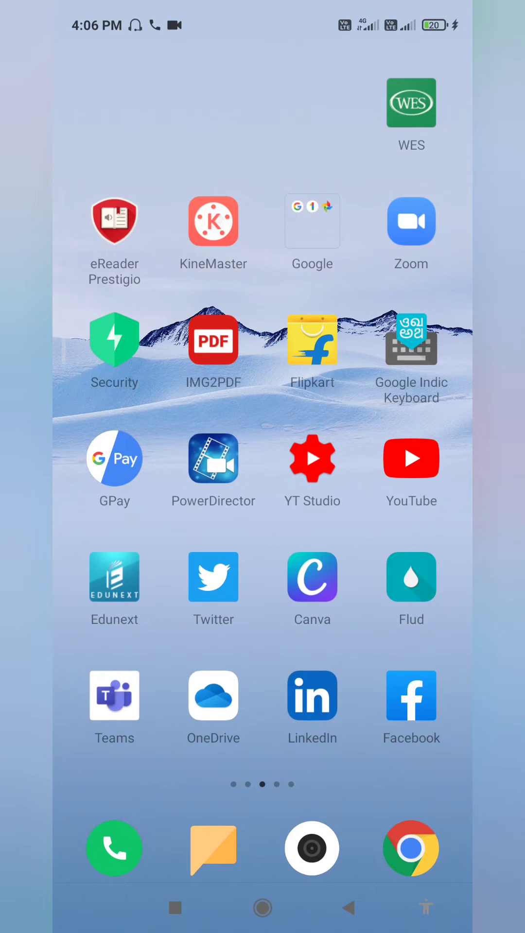
Launch YouTube to the Malkeet Singh Academy channel page.
left_click(410, 458)
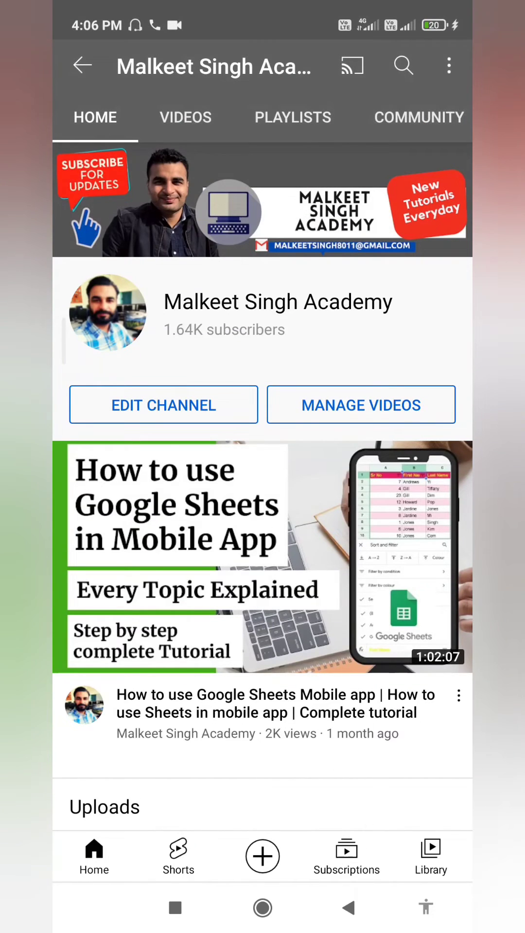
Browse the channel uploads, then open the local 'How to create e certificates' video in VLC.
scroll("down", 3)
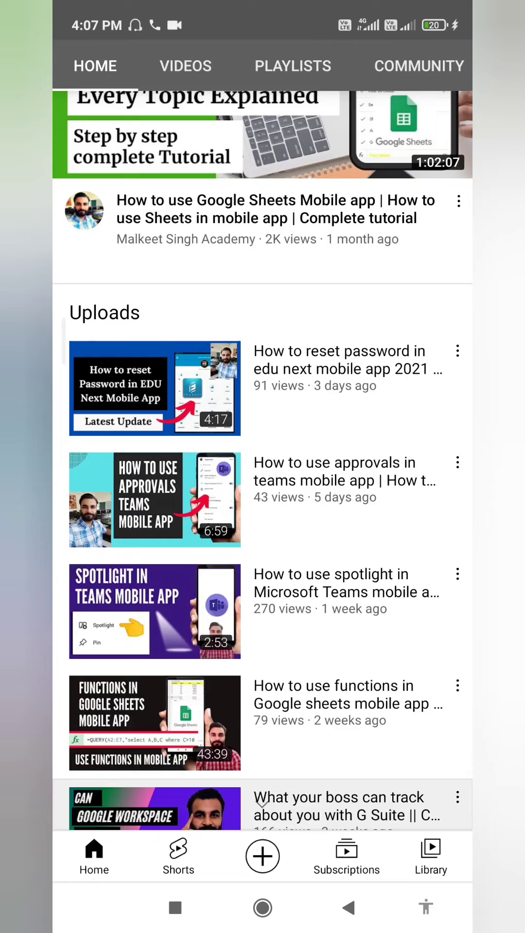
scroll("down", 3)
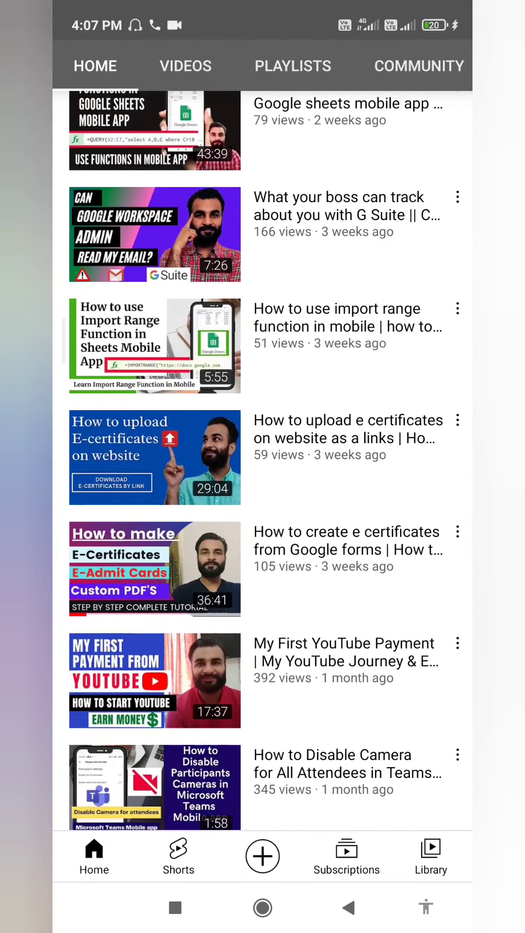
left_click(154, 568)
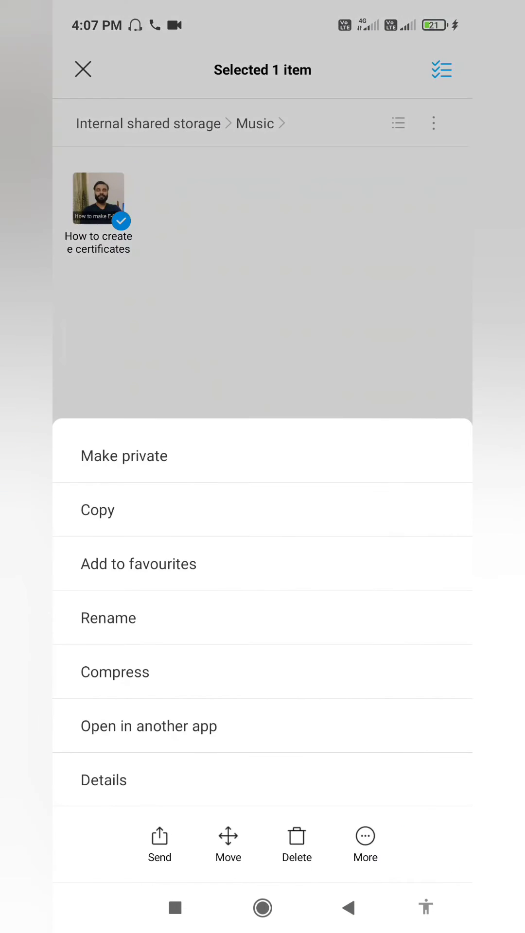
left_click(149, 726)
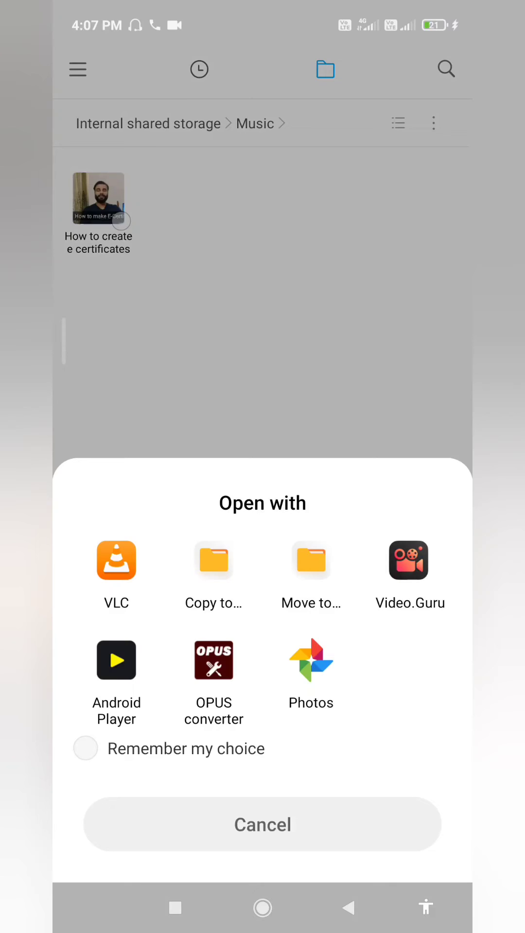
left_click(116, 560)
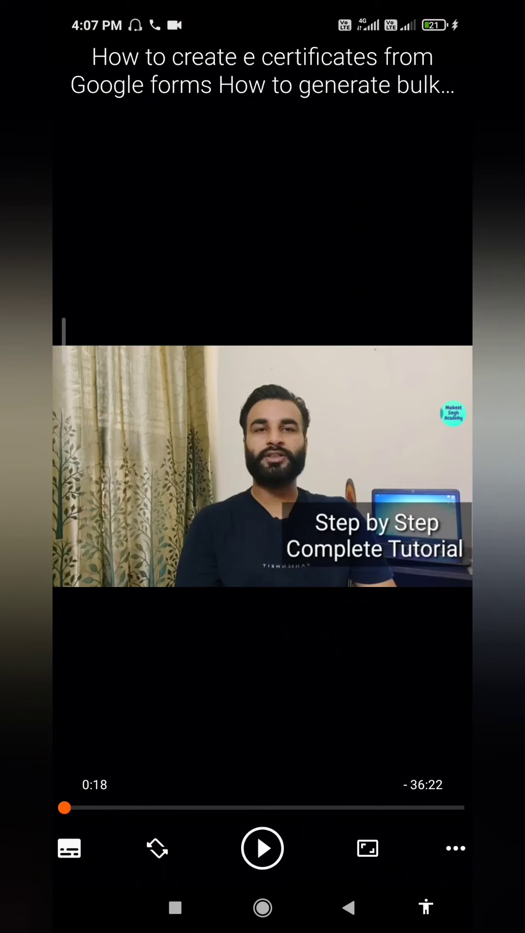
Play the local video in VLC, then return to the Teams meeting's More options.
left_click(263, 464)
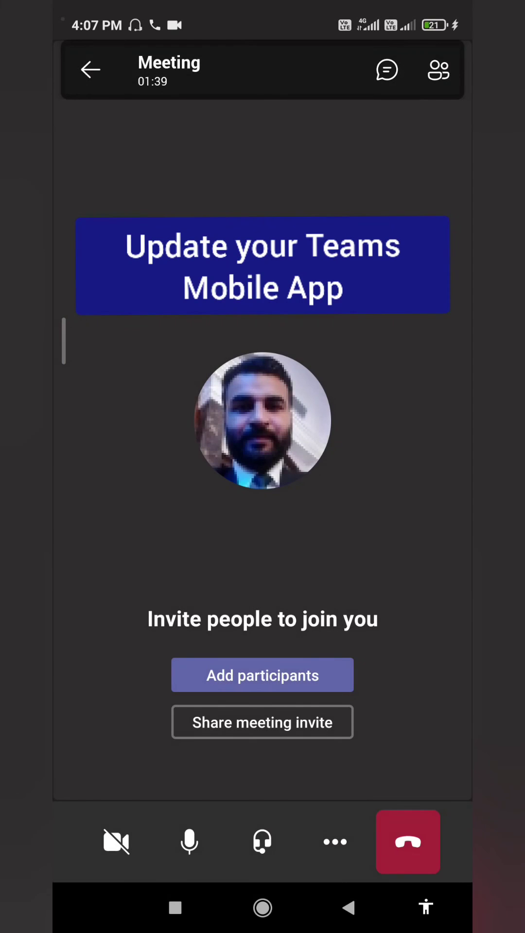
left_click(334, 841)
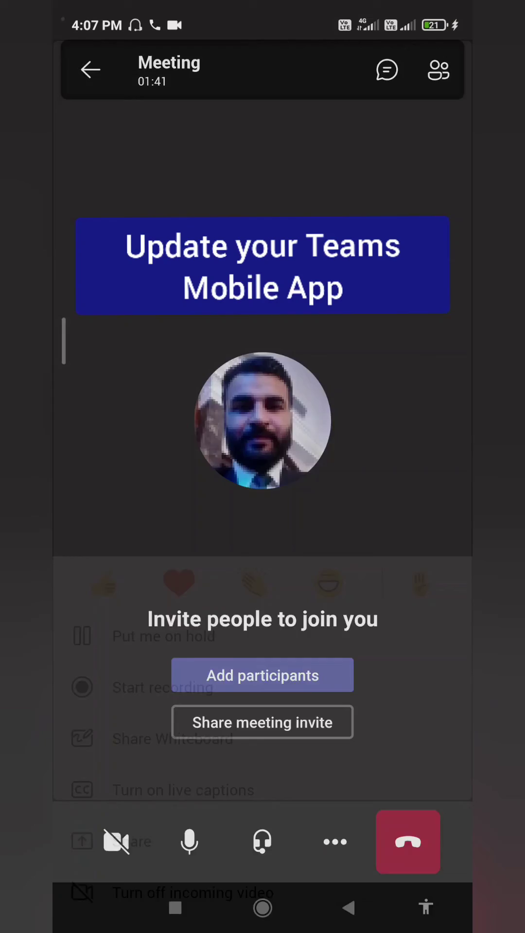